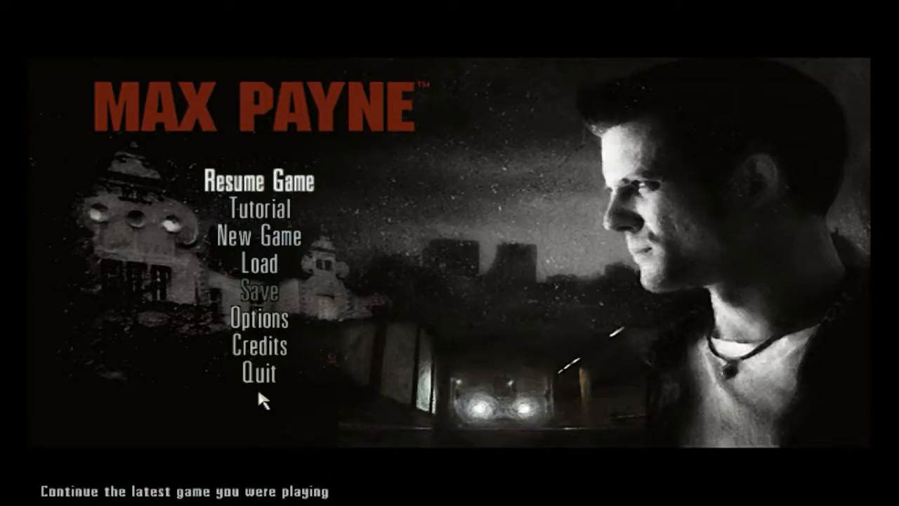
Resume the latest saved game and sit through the story cutscenes to the tenement doorway
left_click(257, 182)
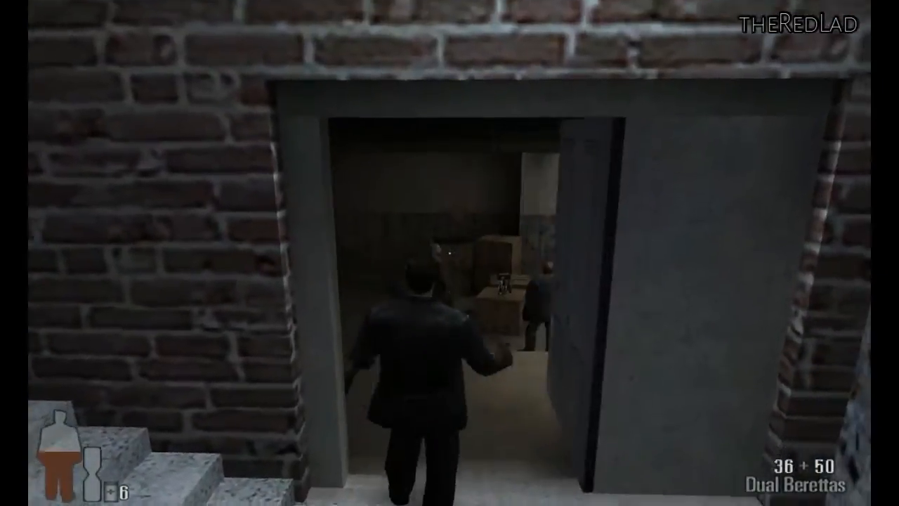
Fire the Dual Berettas into the room, then run forward down the dark corridor
left_click(450, 281)
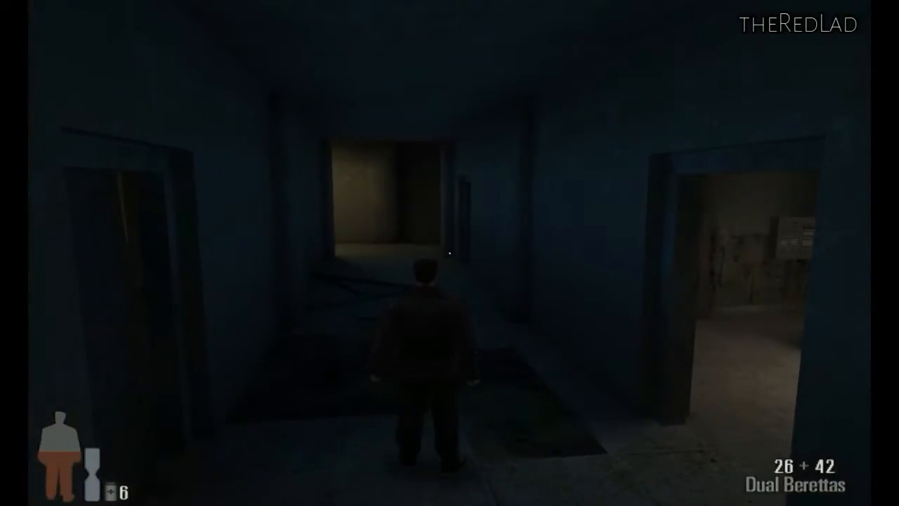
key("w")
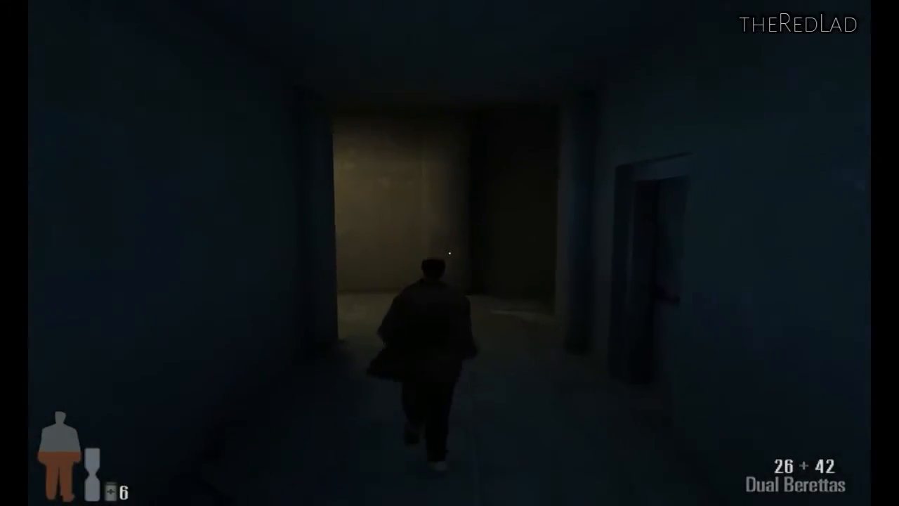